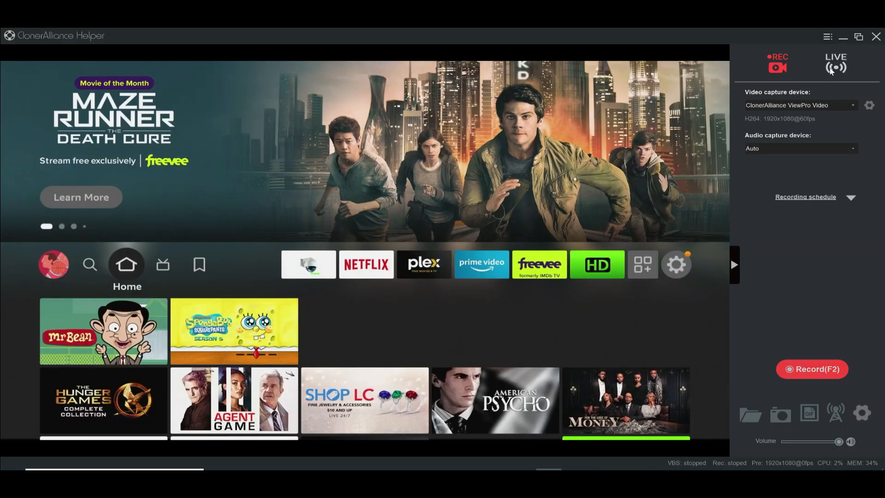
mouse_move(837, 63)
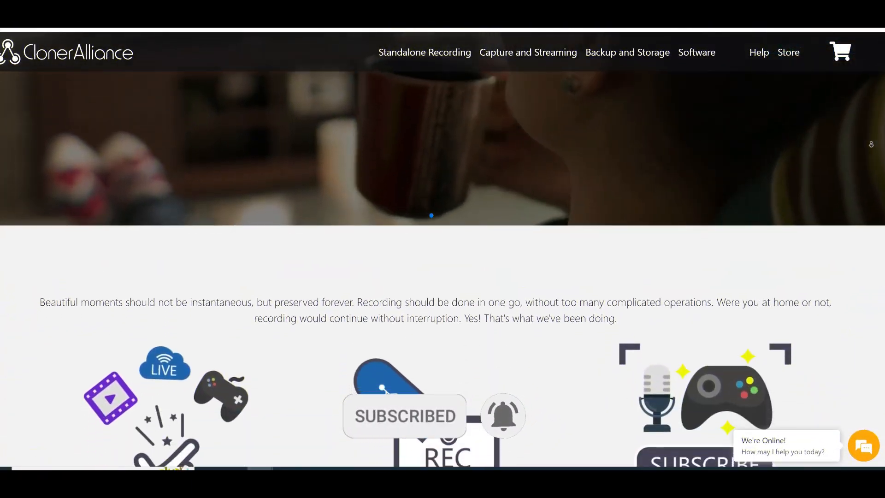
Move right along the Recently Used Apps row until the YouTube tile is focused.
scroll(down, 3)
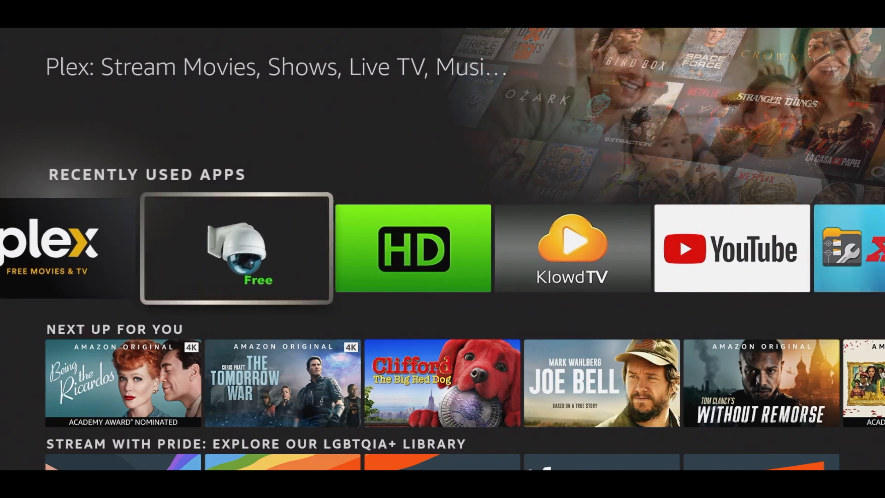
scroll(right, 3)
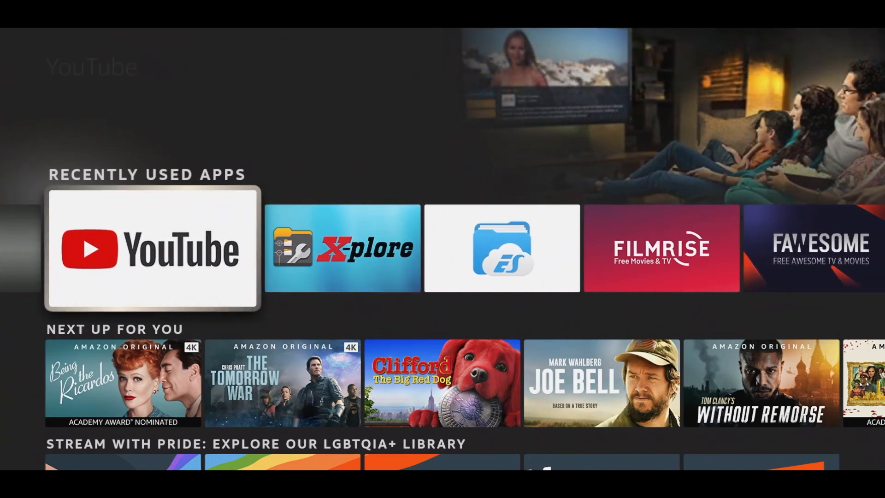
click(152, 247)
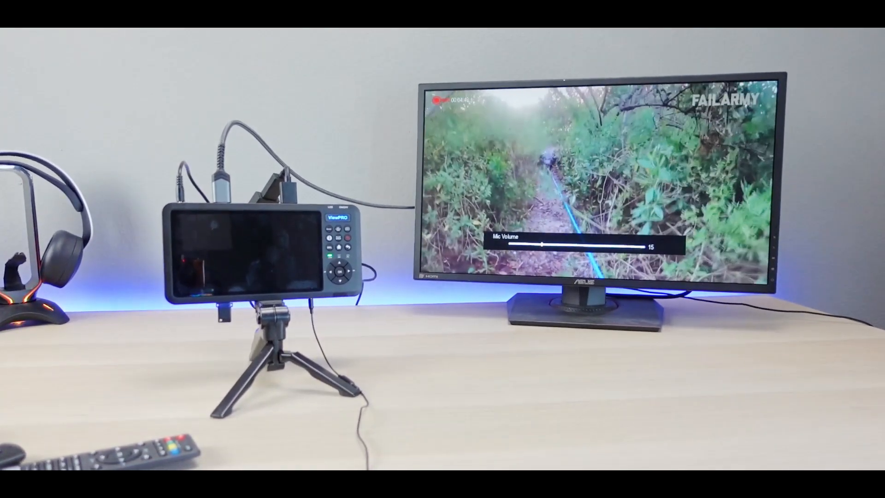
click(341, 270)
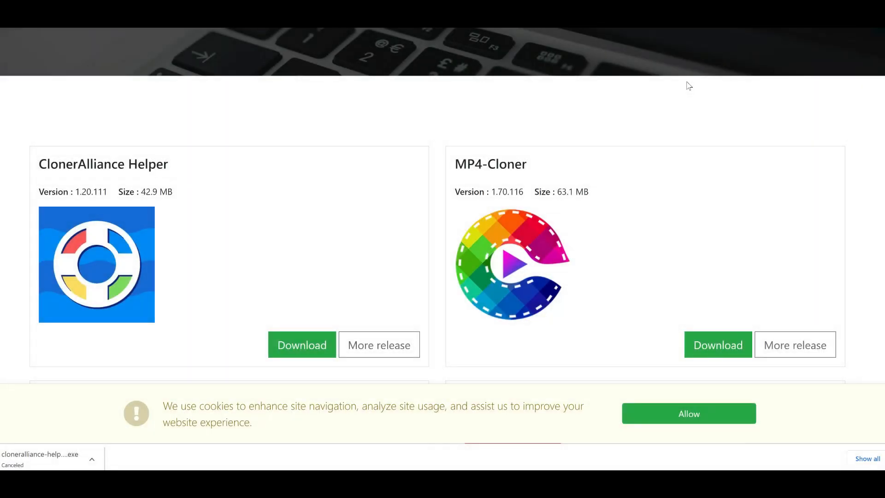
mouse_move(705, 83)
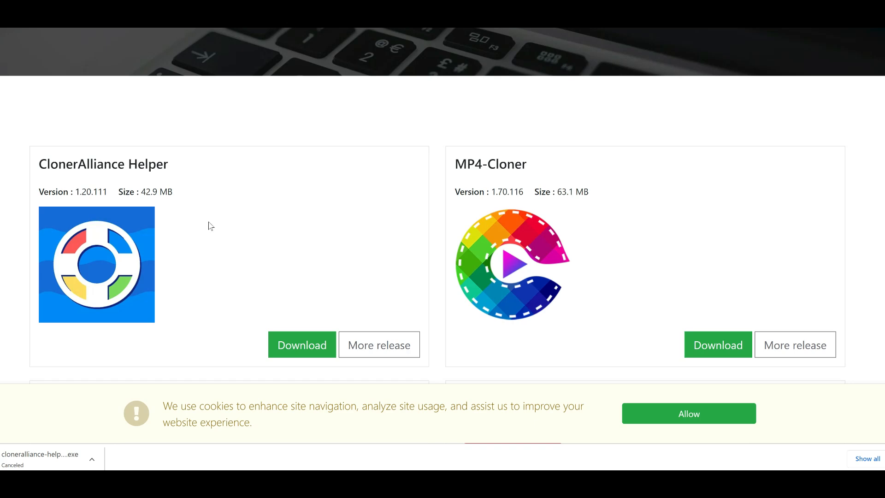
mouse_move(393, 116)
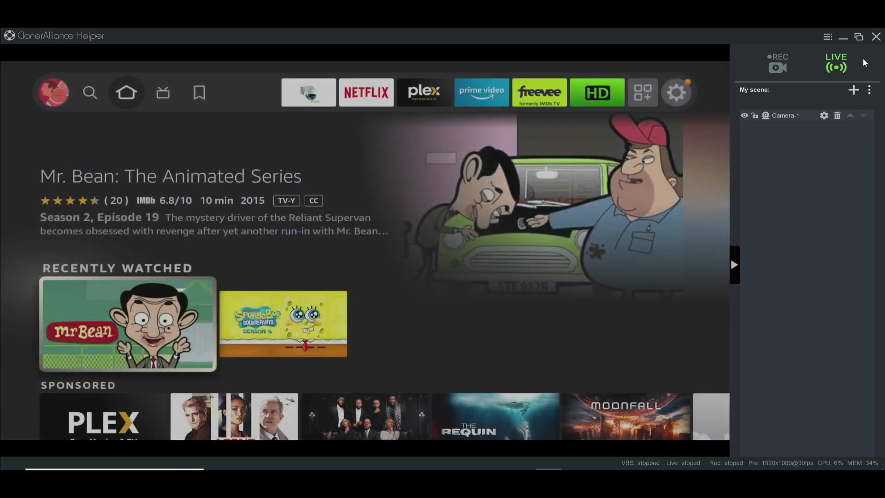
Switch to REC mode, keep the ViewPro video capture device and bring up the recording schedule window.
click(778, 62)
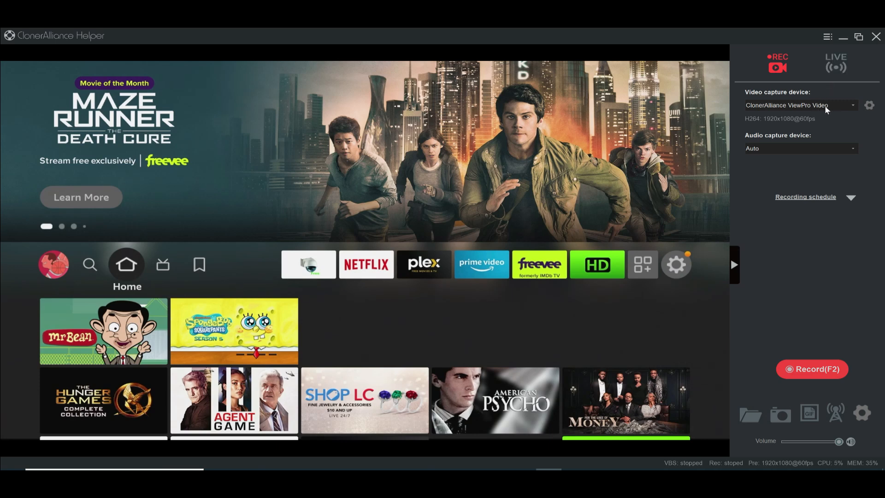
click(799, 105)
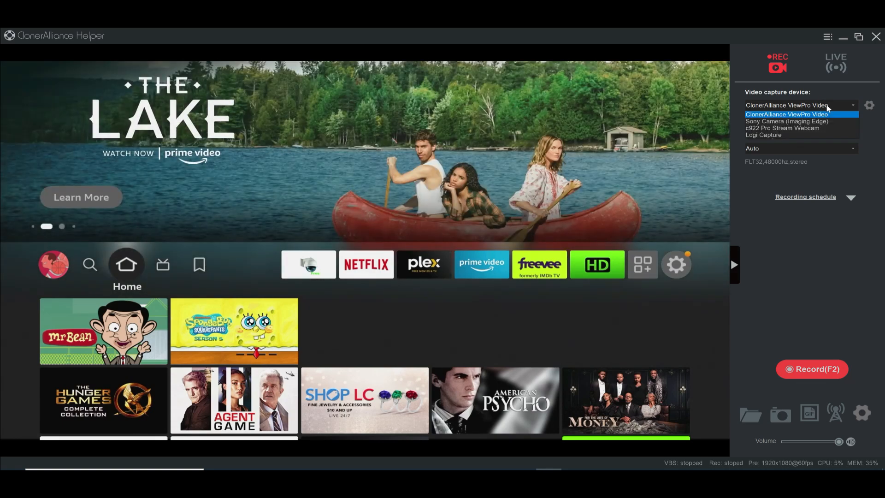
click(786, 115)
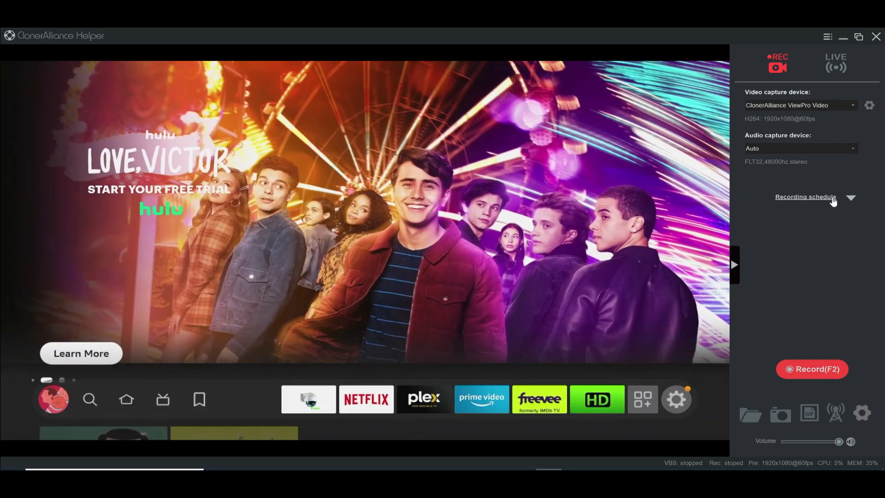
click(850, 196)
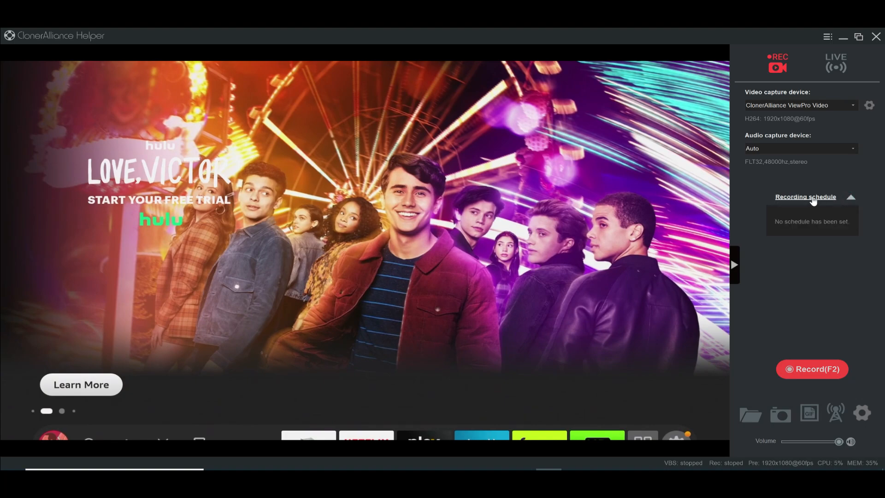
click(805, 197)
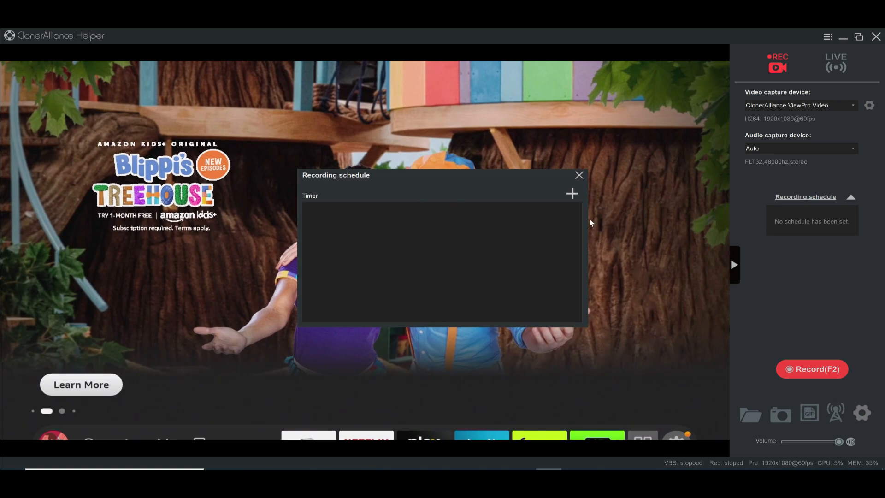
Start a new recording timer entry, then begin recording the TV screen.
click(572, 193)
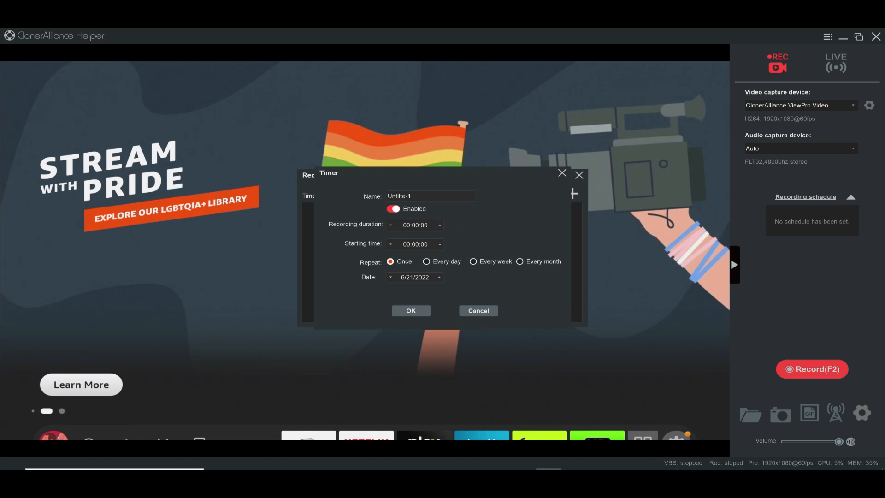
mouse_move(409, 239)
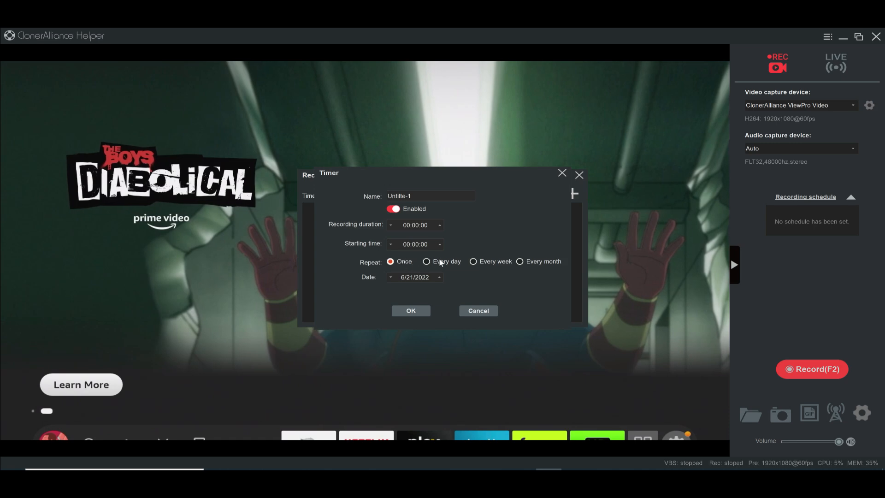
mouse_move(491, 286)
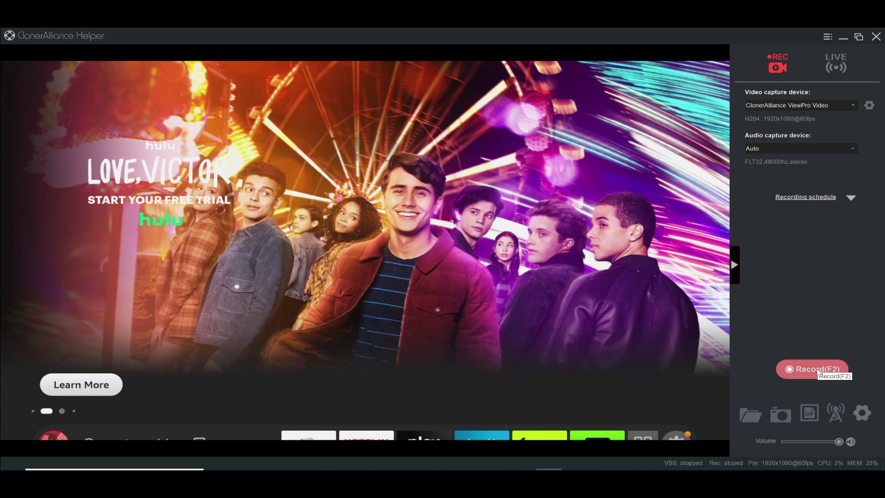
click(812, 369)
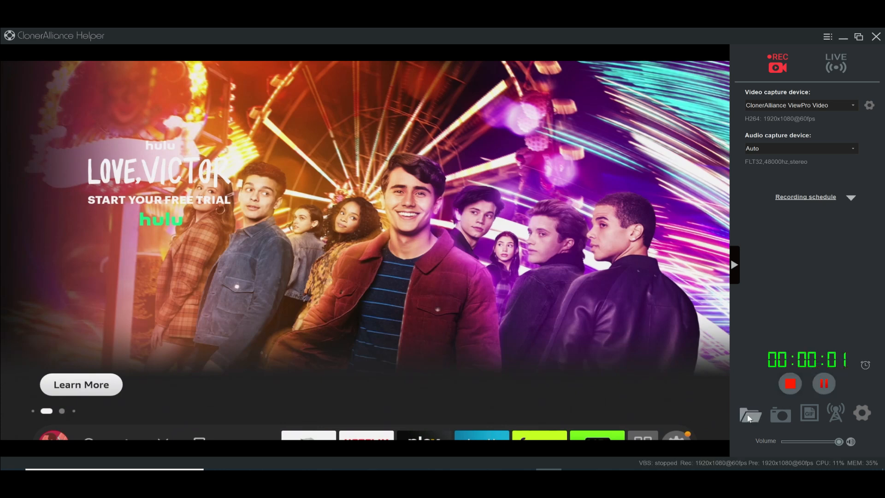
Stop the short recording with the red stop button.
click(865, 364)
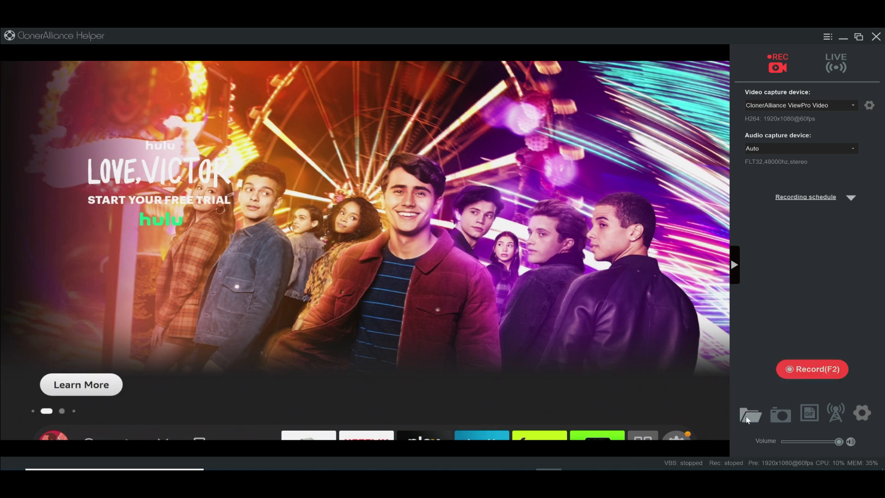
mouse_move(750, 413)
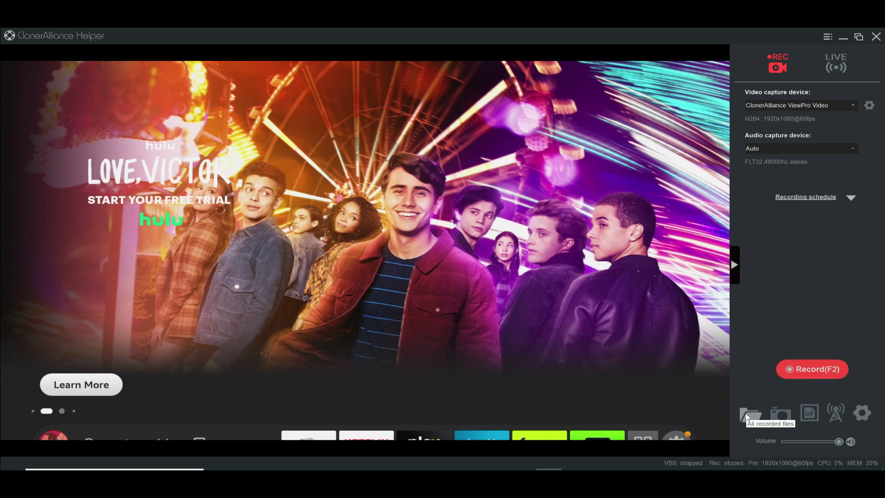
click(749, 413)
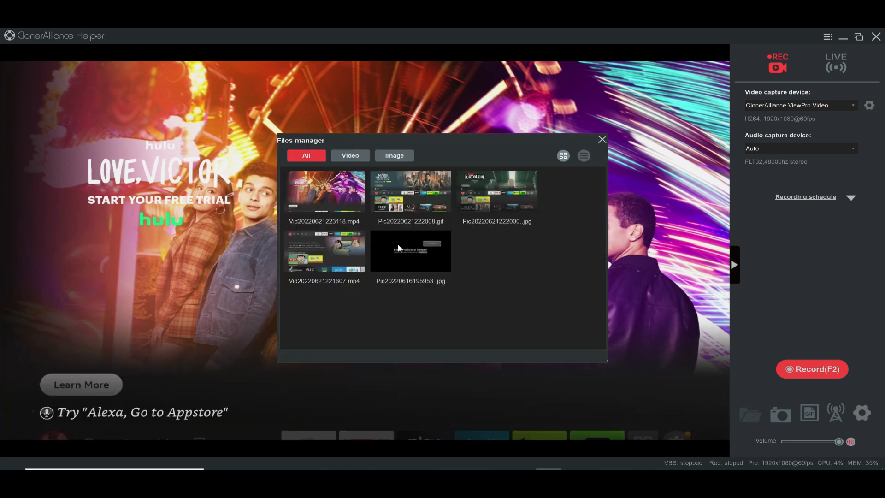
click(350, 154)
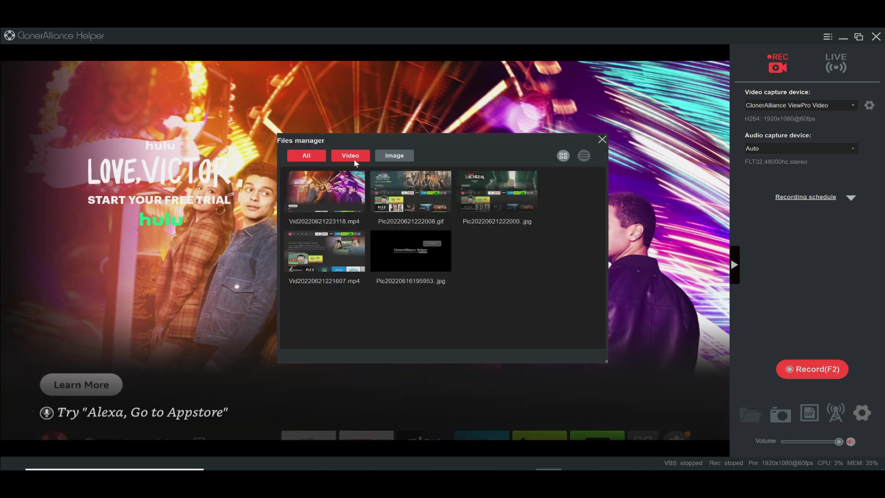
click(351, 156)
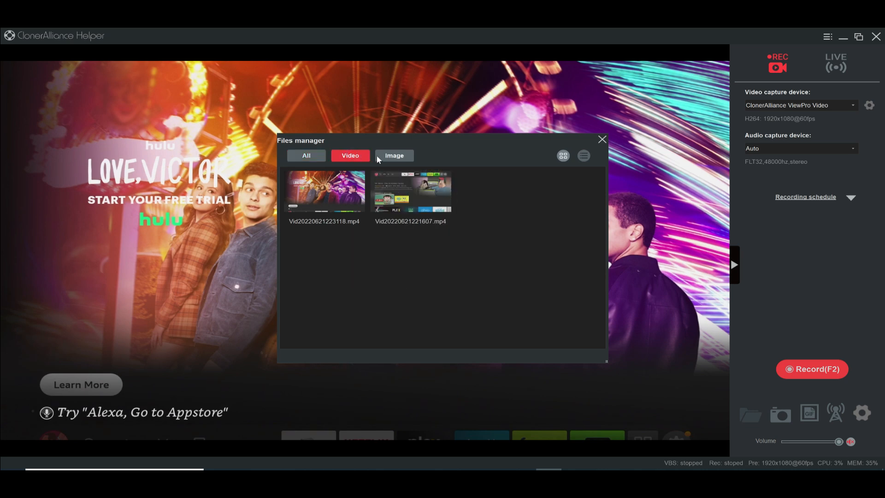
click(394, 155)
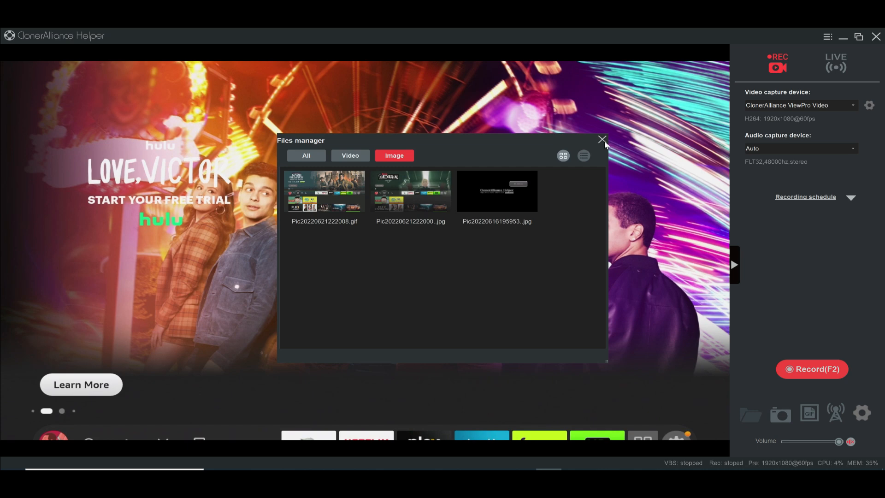
click(602, 139)
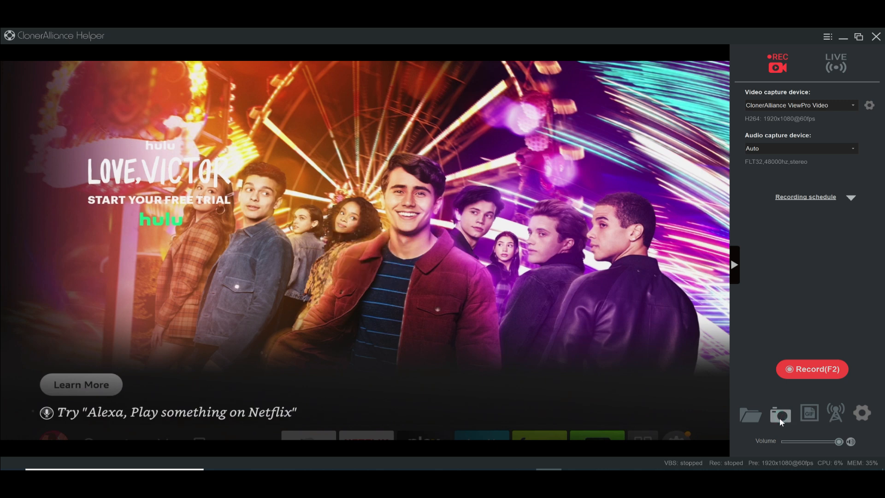
Capture a still snapshot and an animated GIF, then select the new GIF in the files list.
click(751, 414)
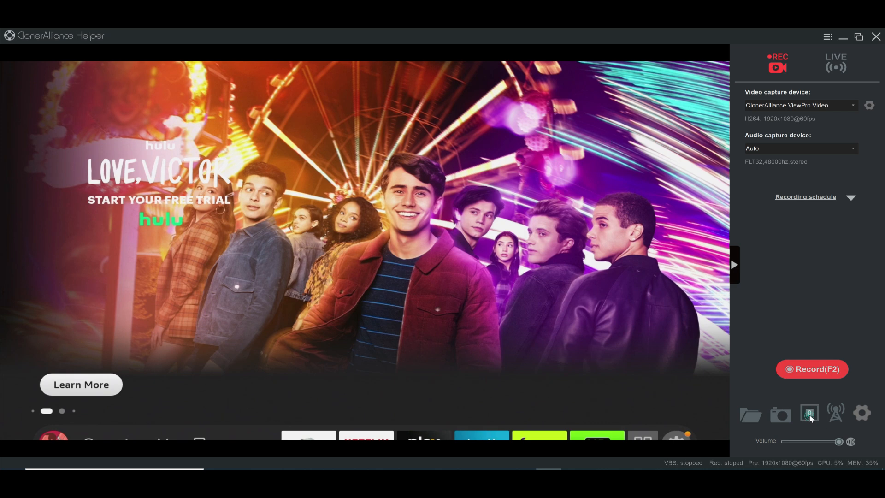
click(808, 413)
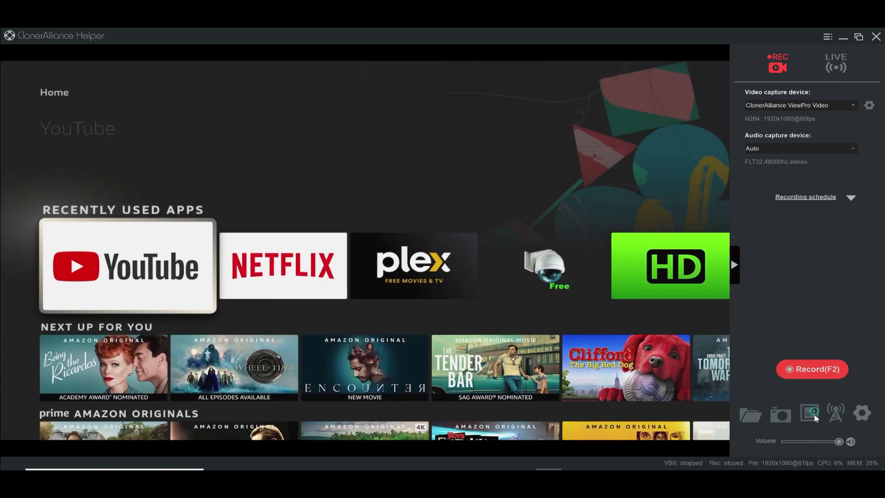
click(750, 414)
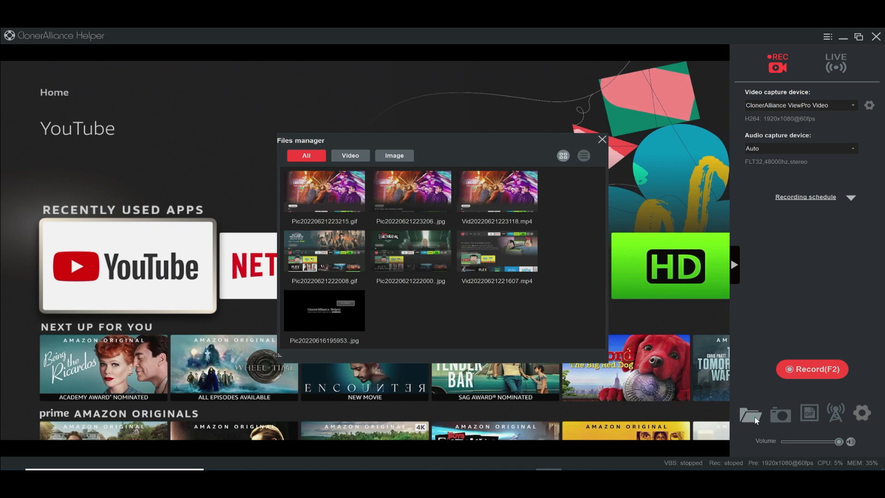
click(324, 191)
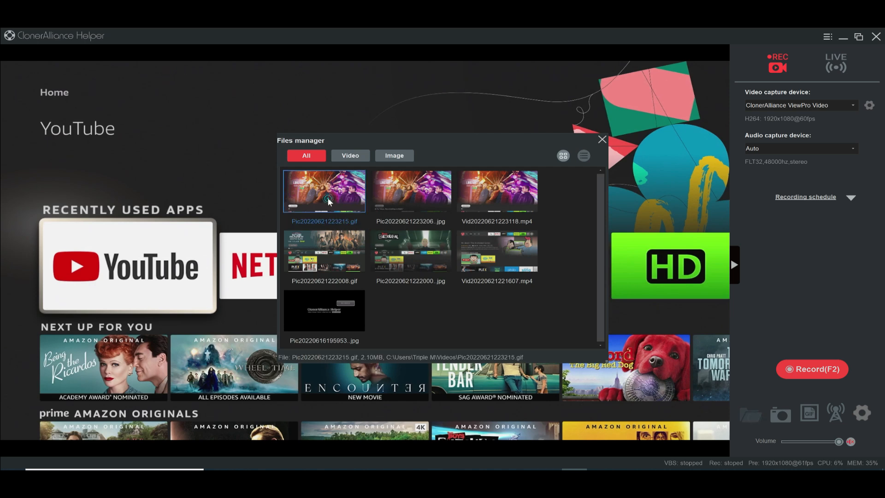
View the captured GIF Pic20220621223215.gif in Windows Photos.
double_click(324, 191)
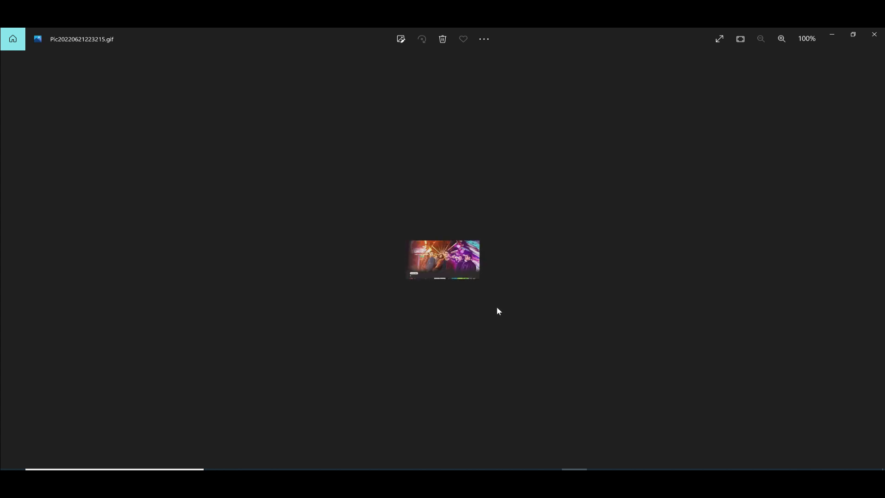
mouse_move(874, 35)
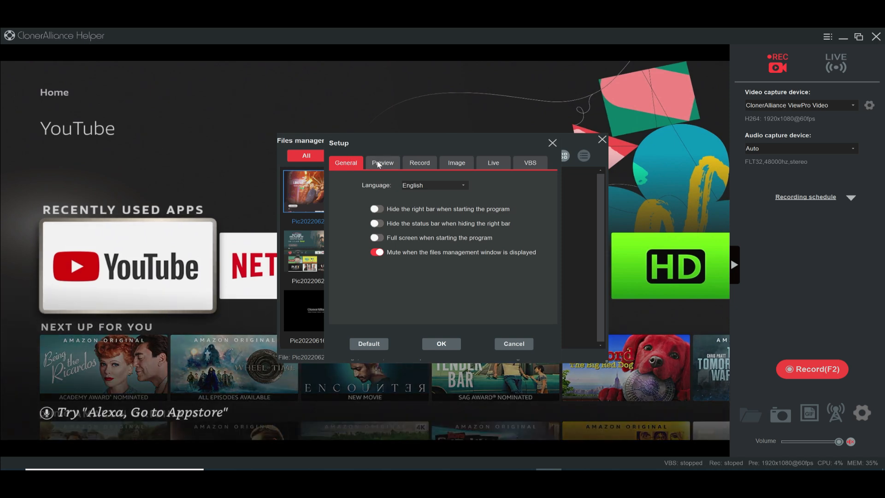
Review Record and Image settings, keeping PNG image format and 320x240 GIF resolution.
click(418, 162)
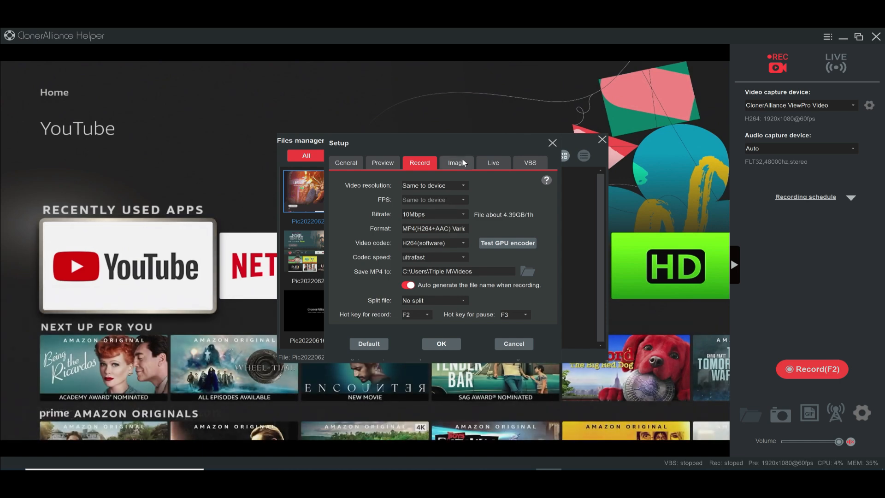
click(456, 162)
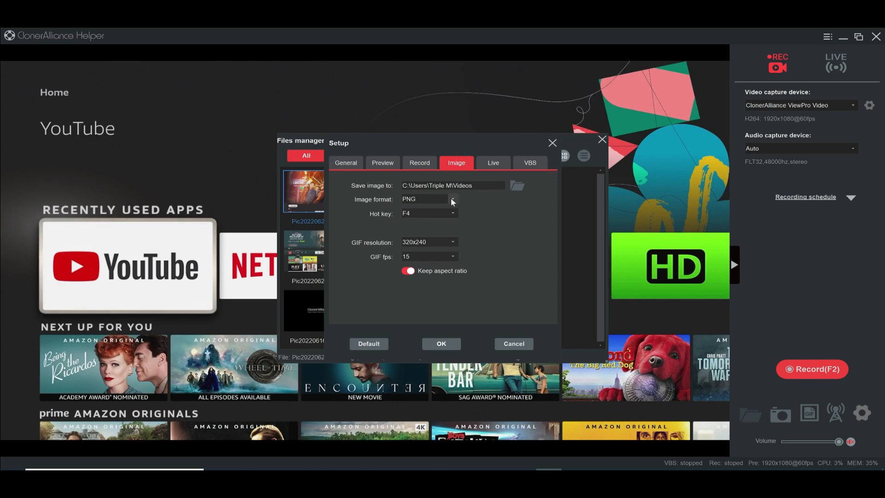
click(452, 199)
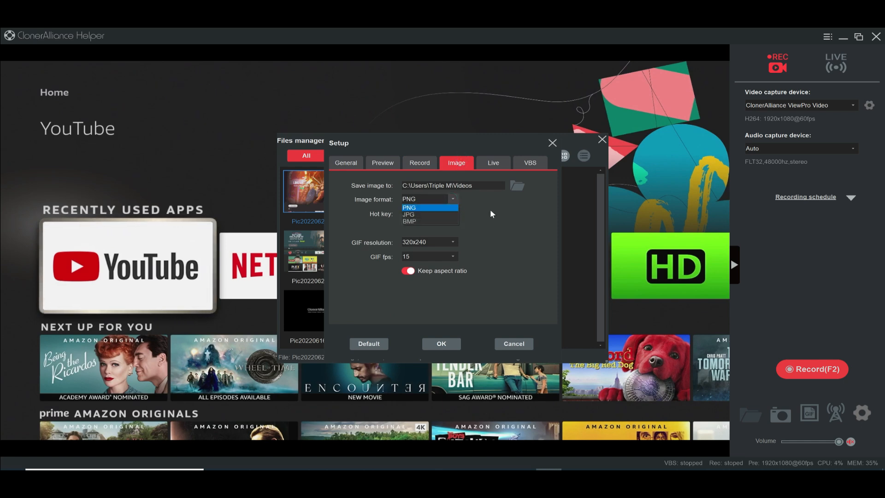
click(452, 241)
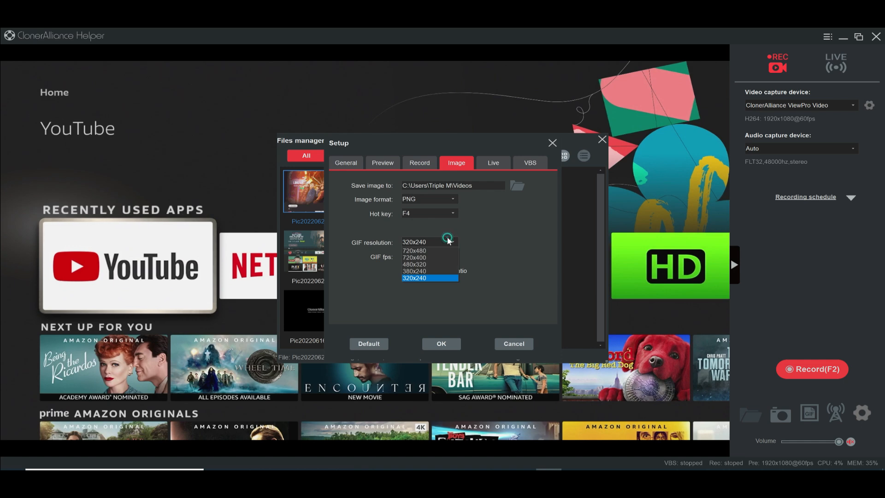
click(492, 162)
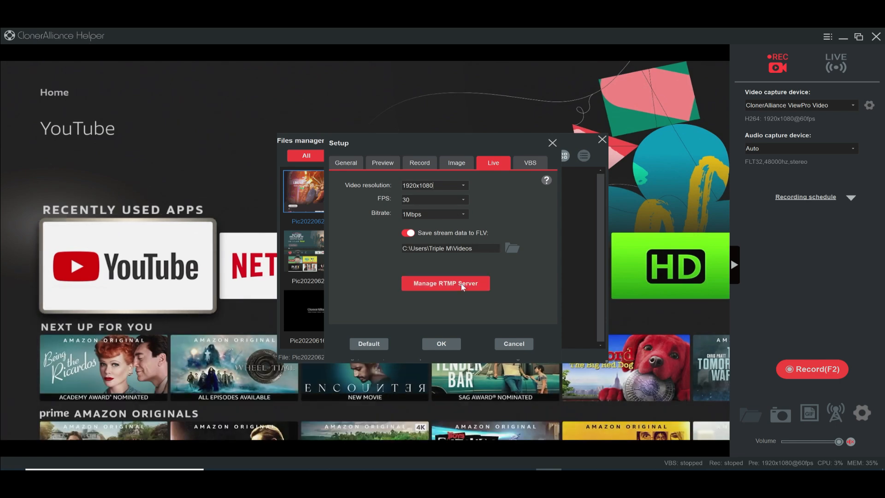
Review the RTMP server and VBS settings, keeping 1280x720 resolution, then close Setup.
click(445, 283)
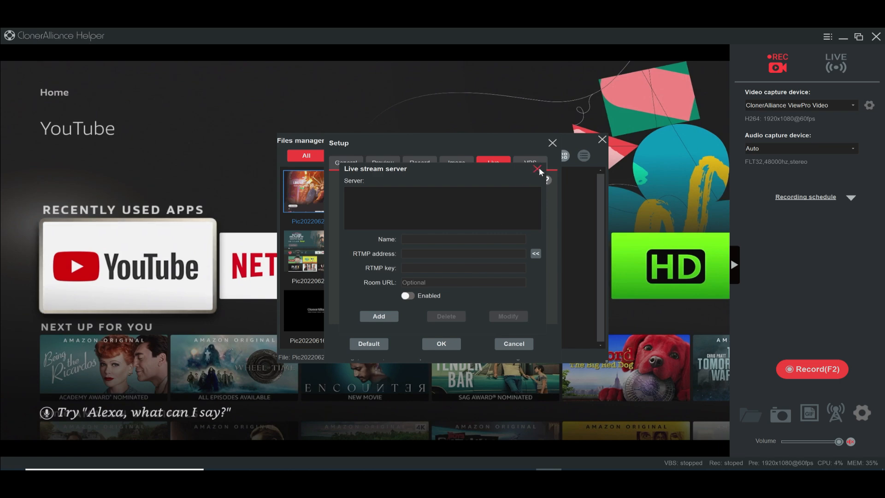
click(529, 162)
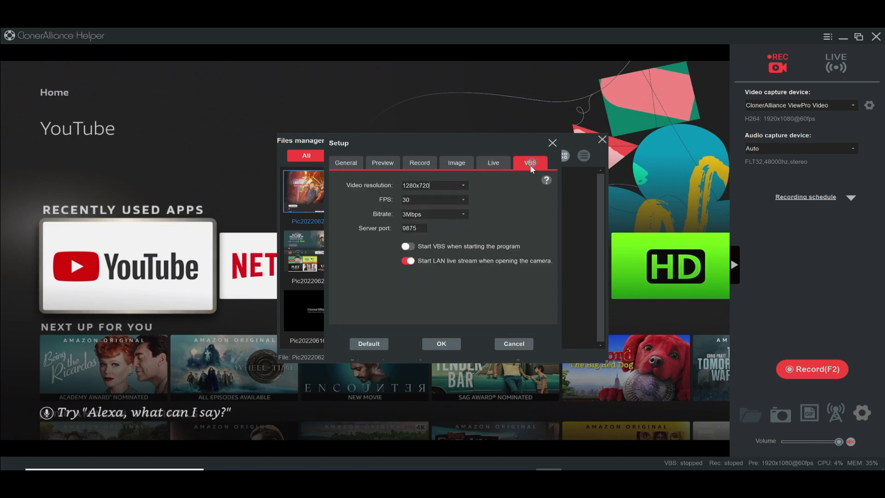
mouse_move(462, 235)
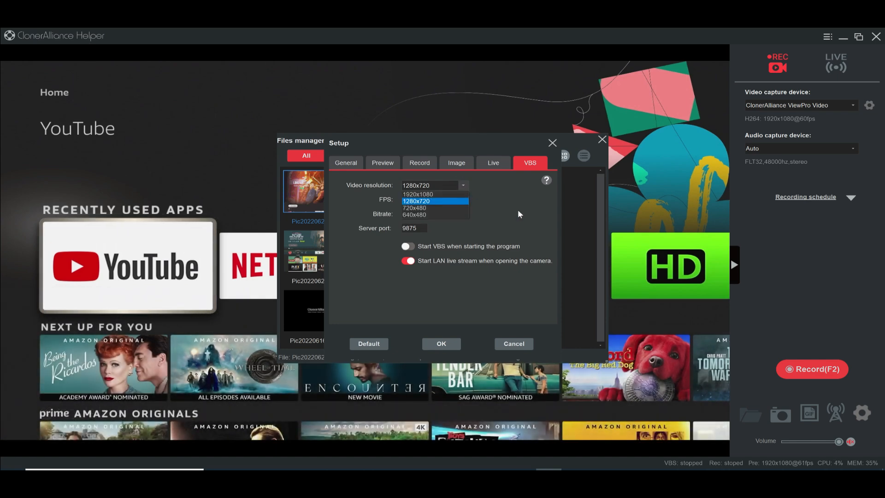
click(416, 201)
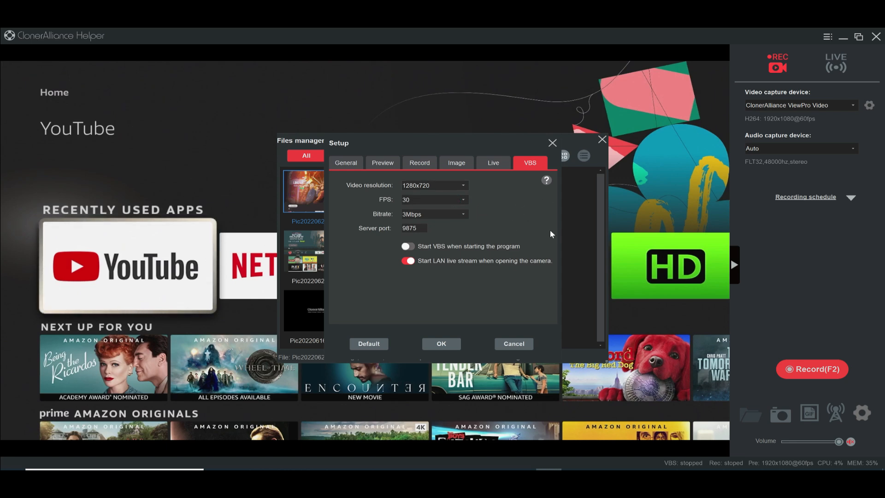
click(512, 343)
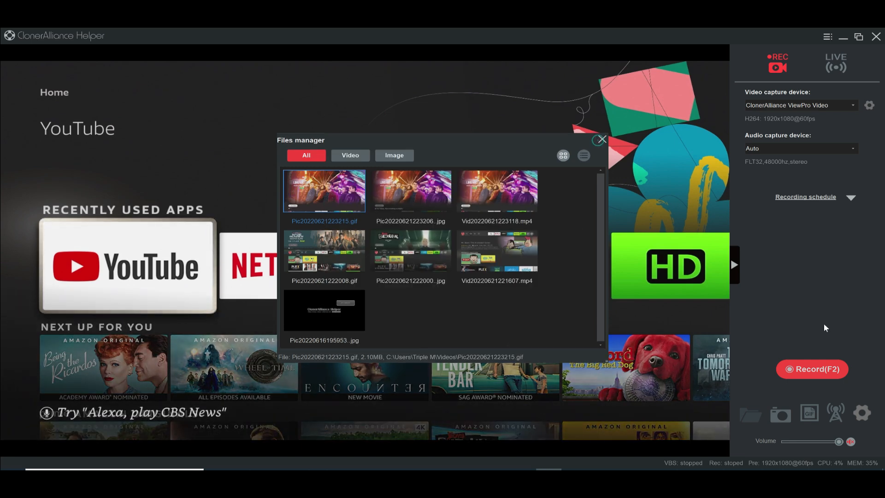
mouse_move(811, 65)
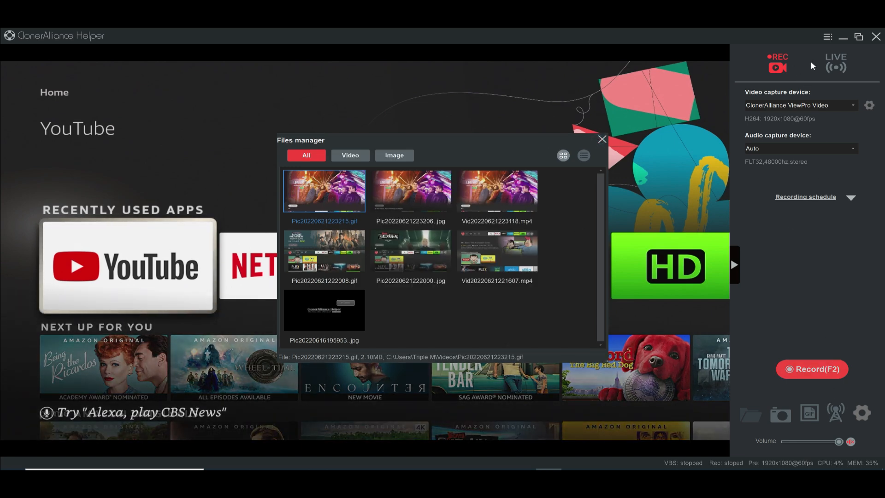
Switch to LIVE mode and add Camera-1 as a source to My scene.
click(836, 62)
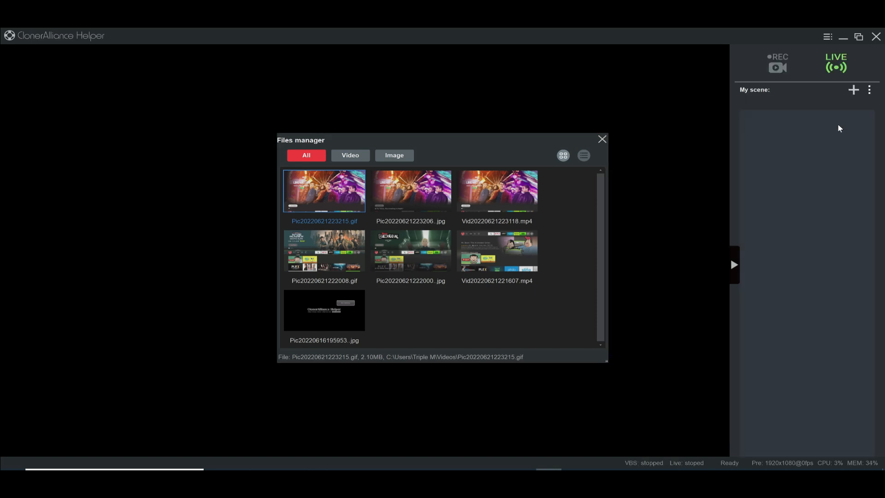
click(602, 139)
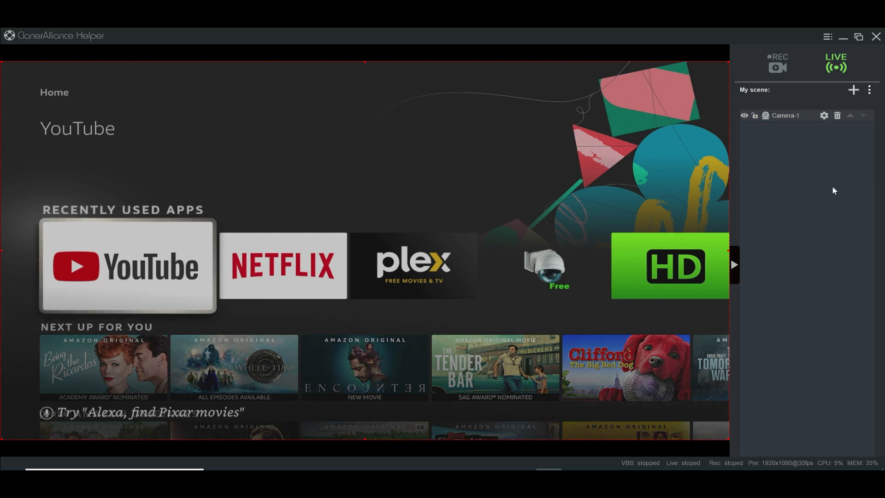
click(778, 60)
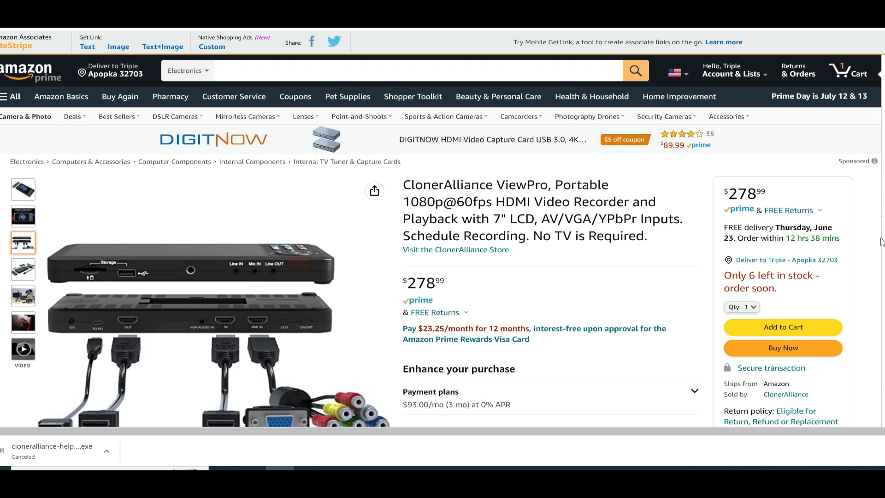
mouse_move(869, 108)
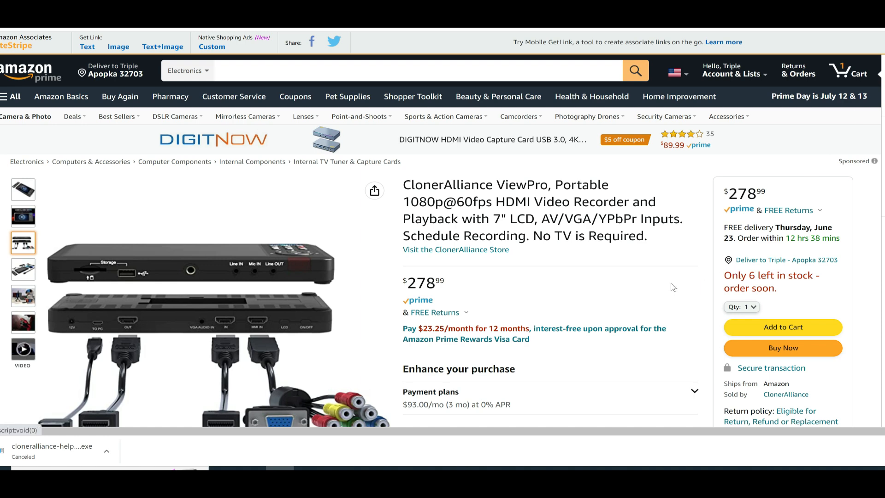
mouse_move(675, 285)
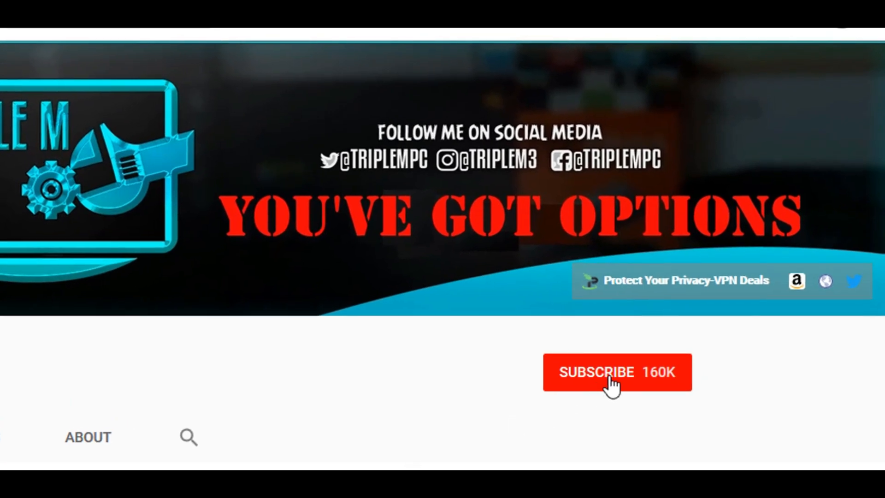
Subscribe to the Triple M channel and turn on its notification bell.
click(617, 372)
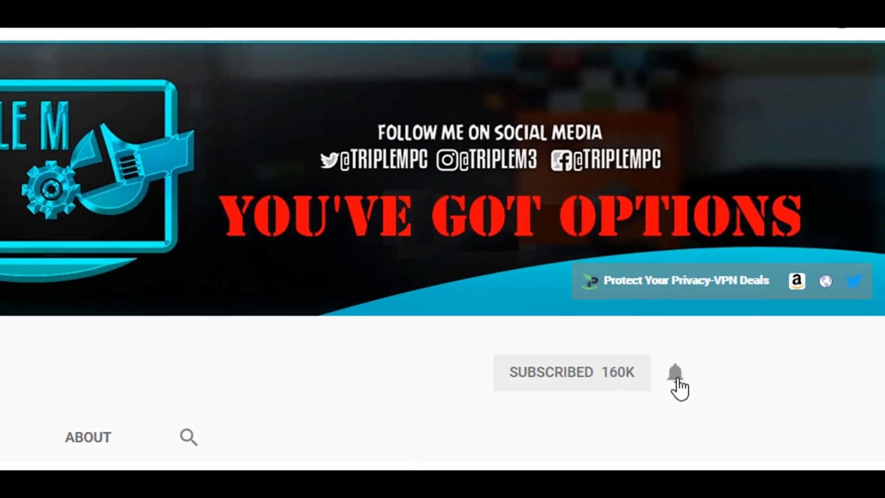
click(673, 373)
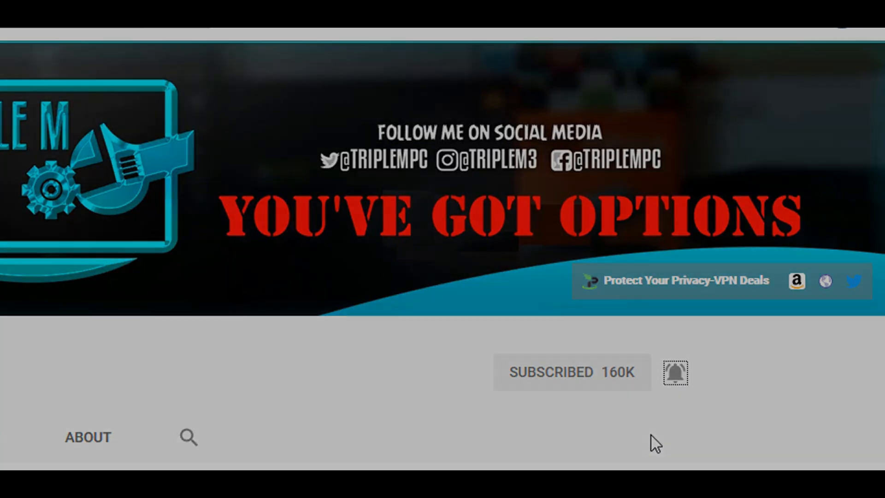